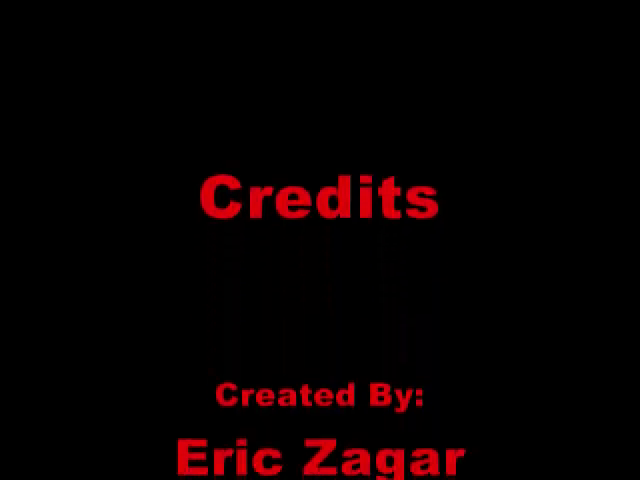
scroll("down", 3)
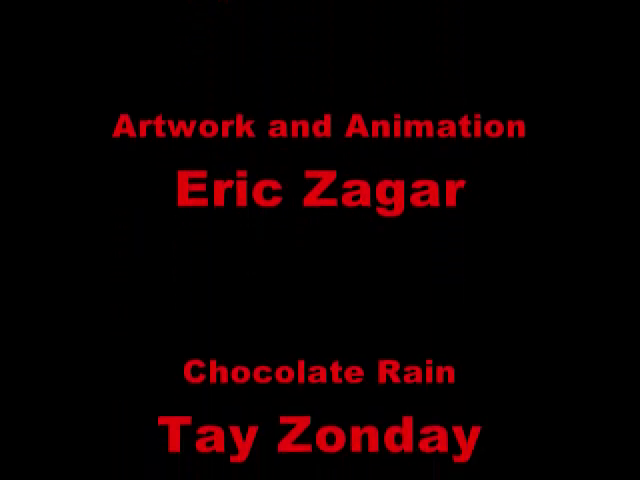
scroll("down", 3)
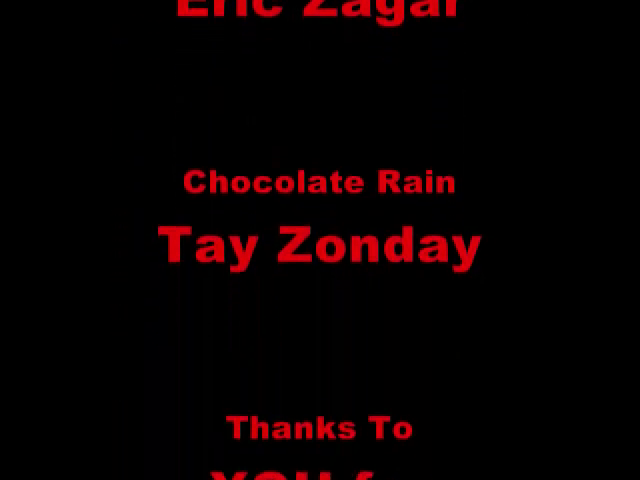